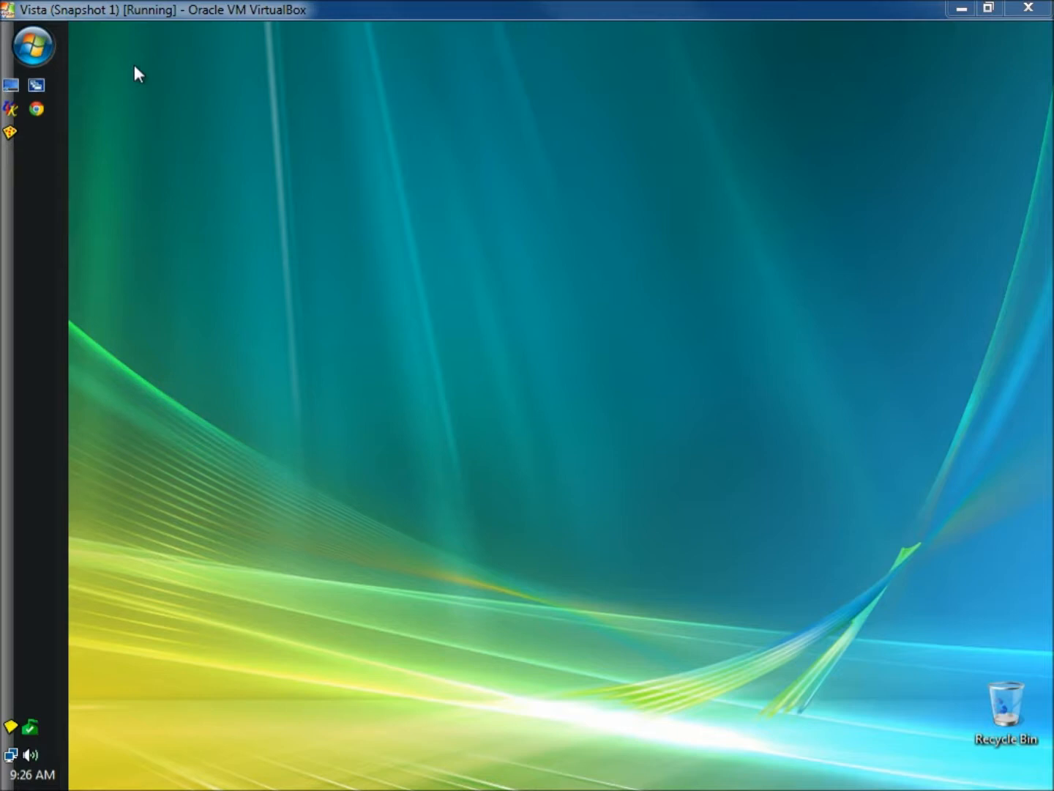
Step: Search the Start menu for 'task' and run Task Scheduler as administrator
click(32, 46)
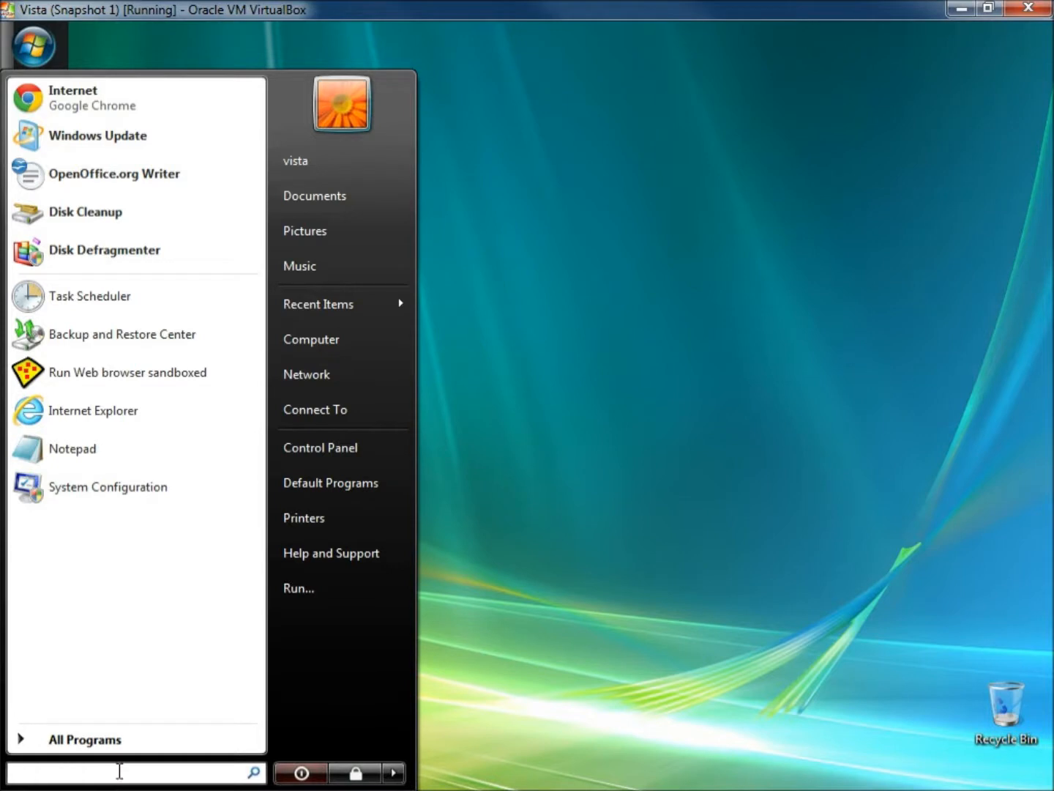
text(task)
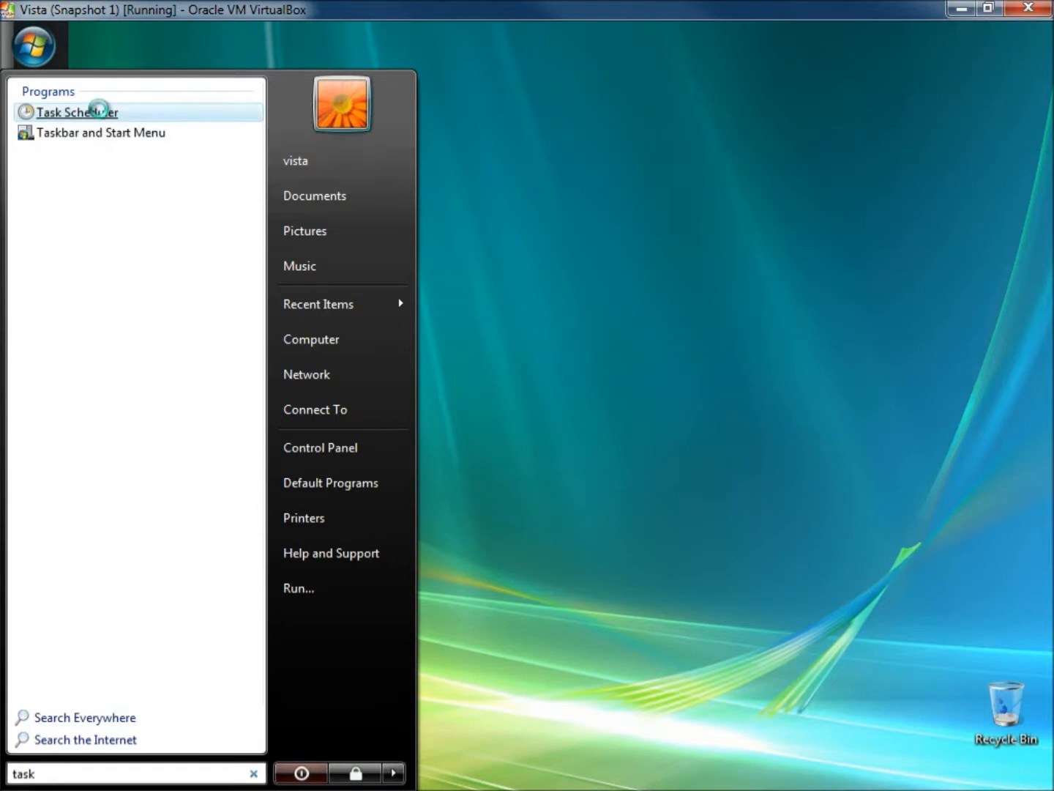
right_click(76, 111)
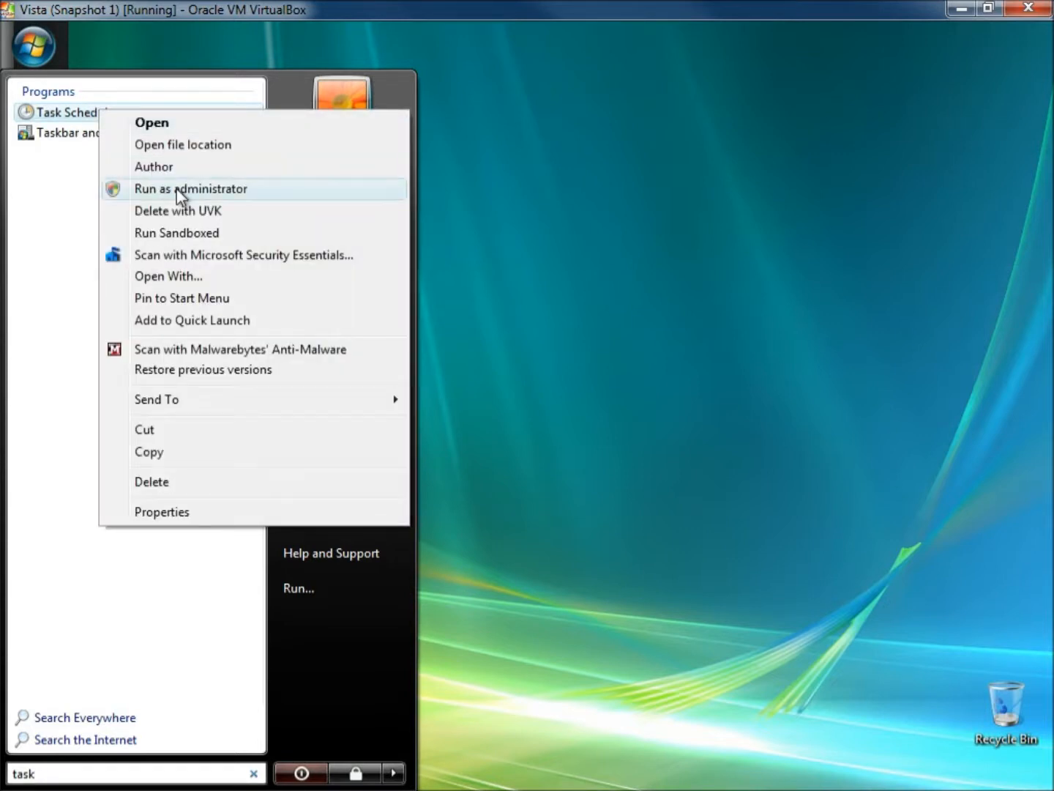
click(190, 188)
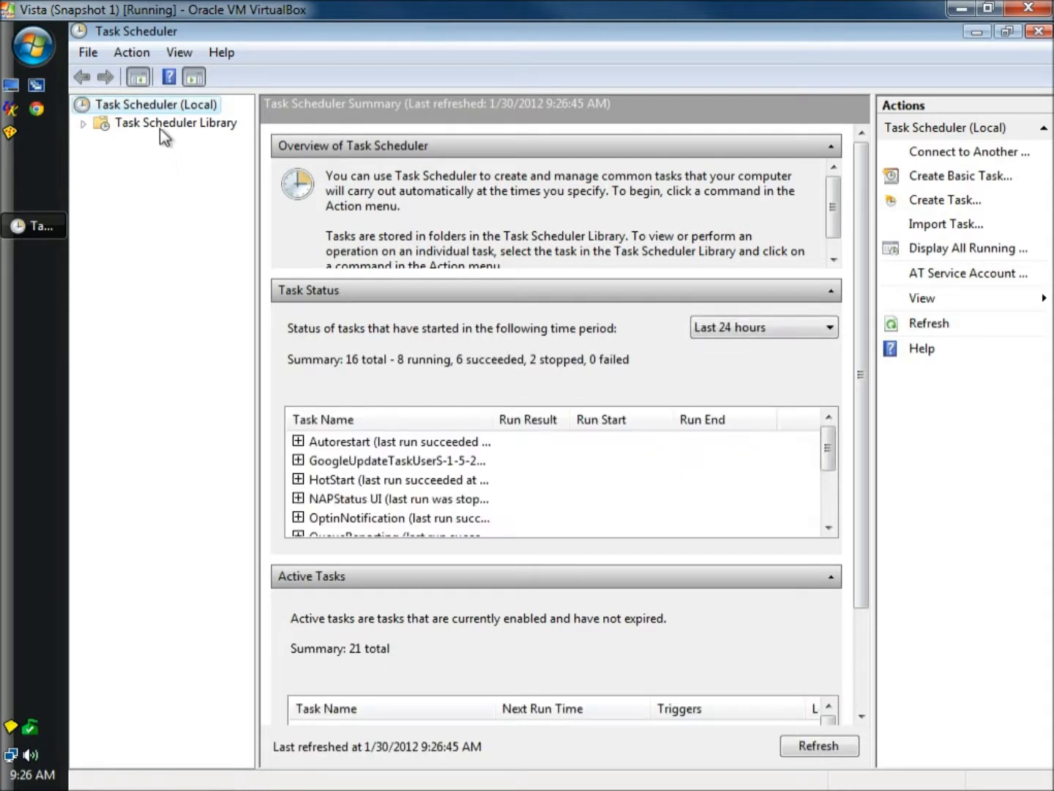
Step: Open Task Scheduler Library to list tasks like CheckDisk, Defrag and DiskCleanup
click(176, 122)
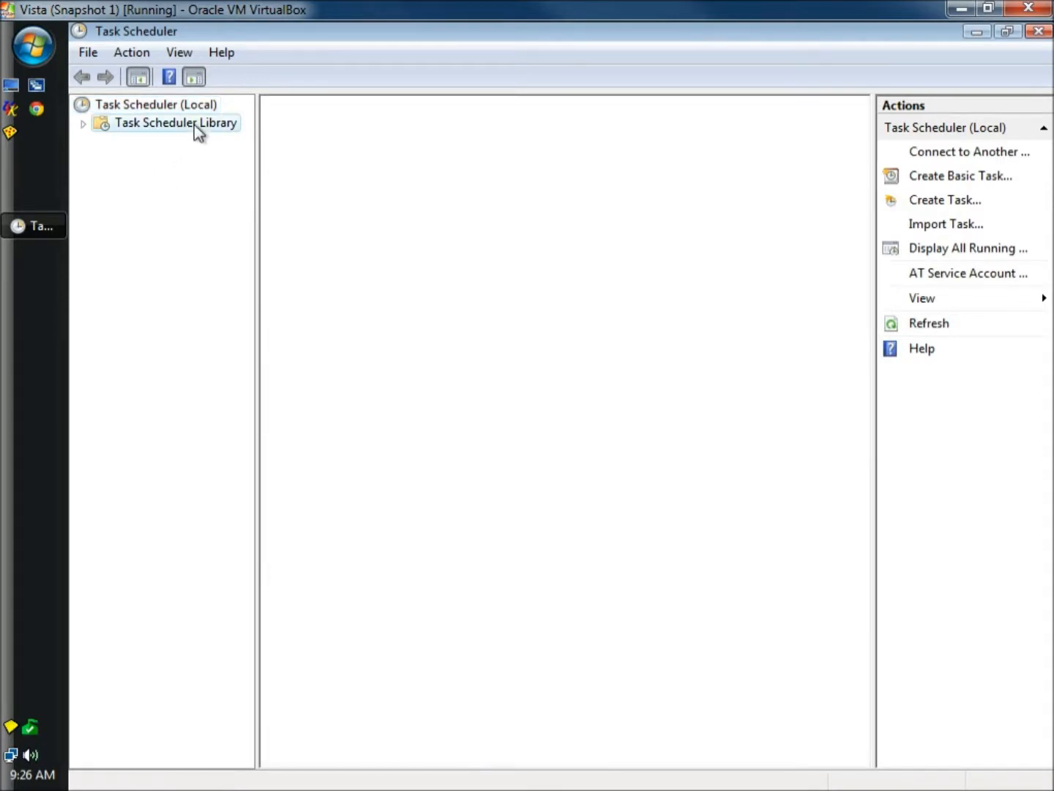
click(175, 122)
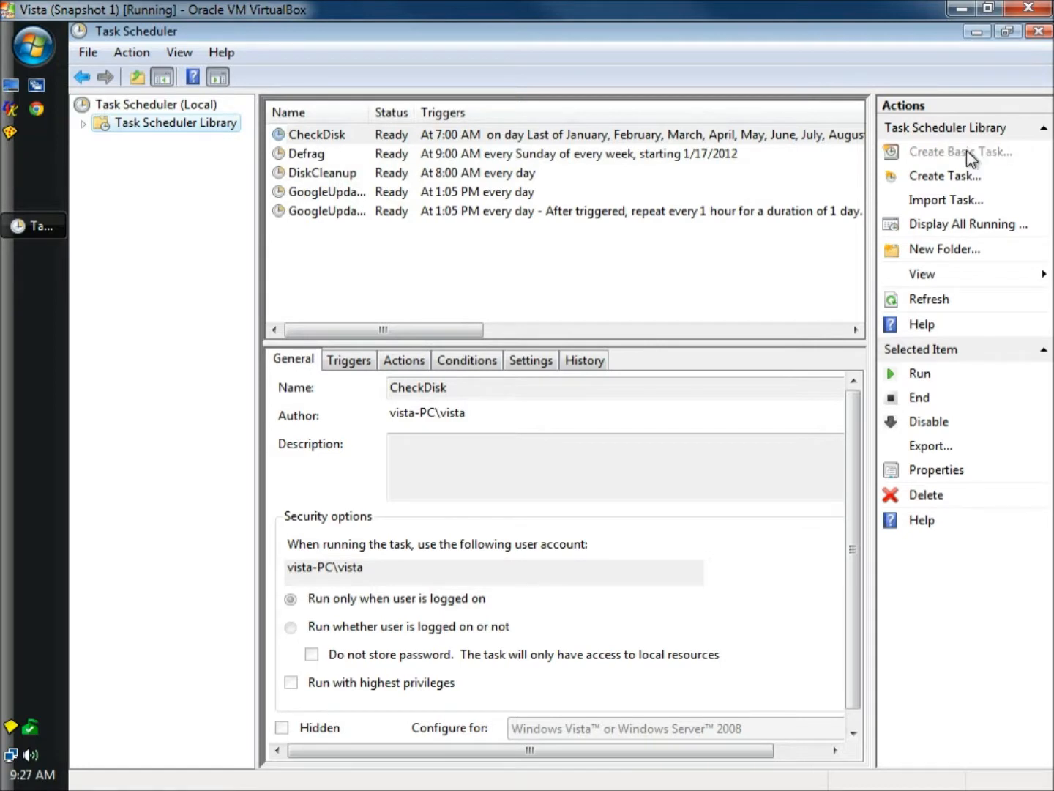
mouse_move(814, 197)
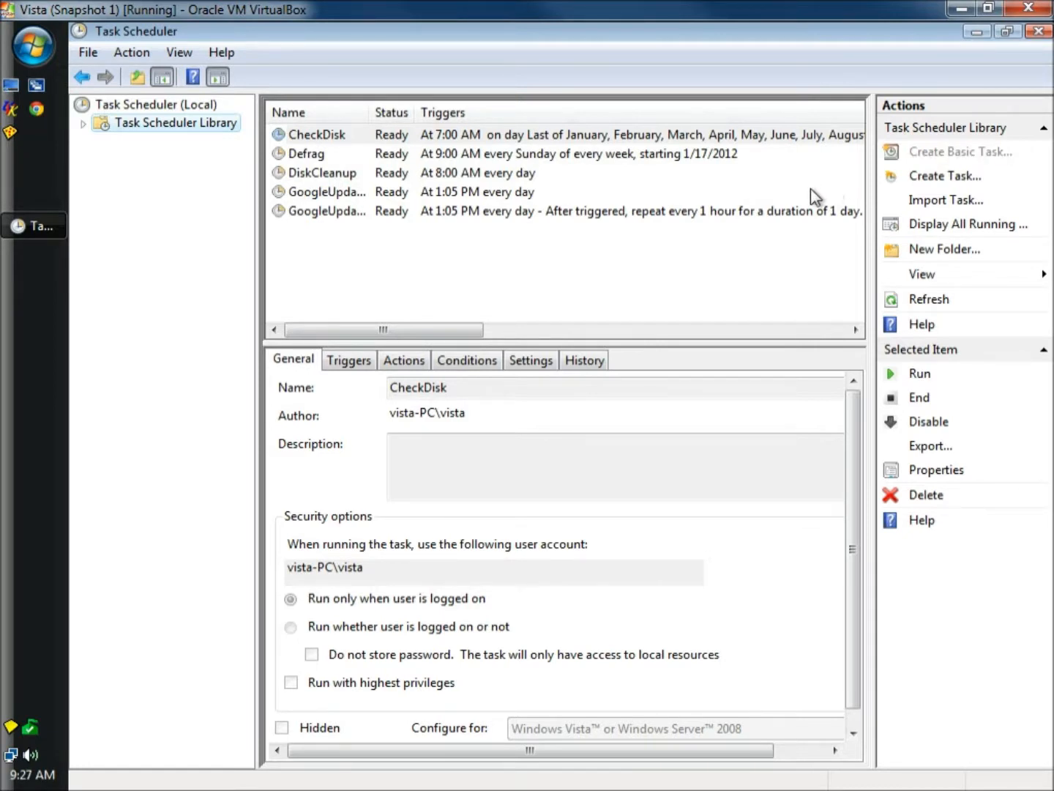
Step: Start a Create Basic Task wizard and name the task 'Dr. Appointment'
click(959, 151)
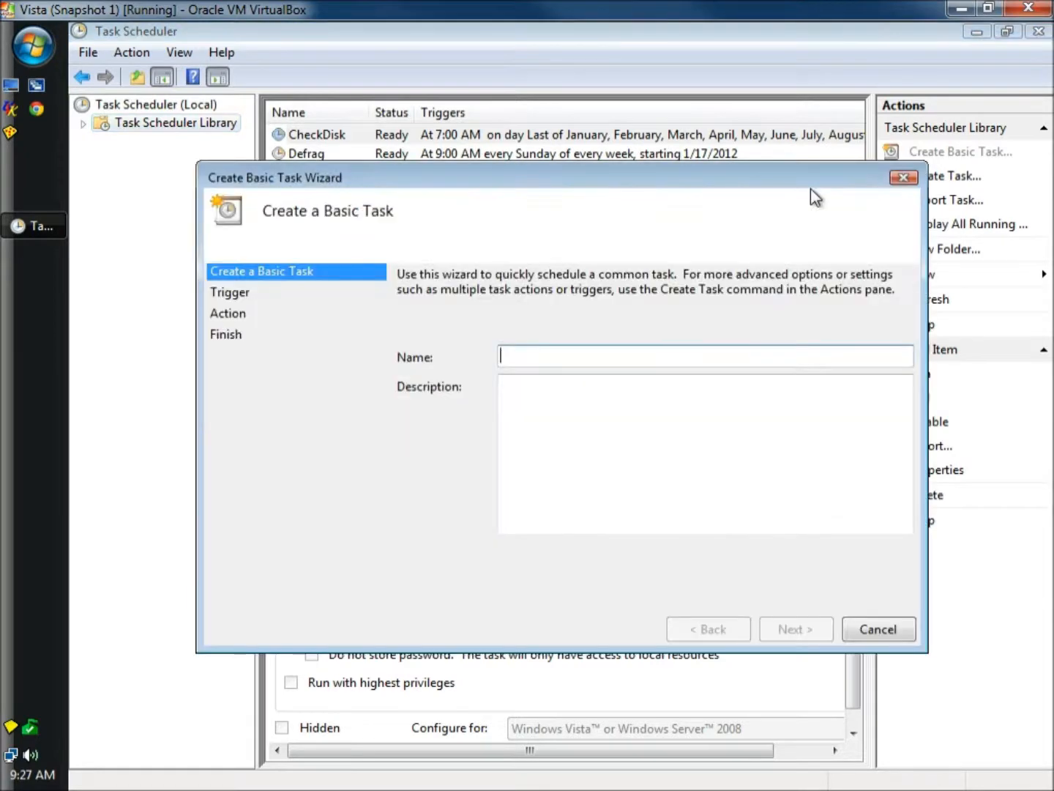
drag(275, 177, 294, 77)
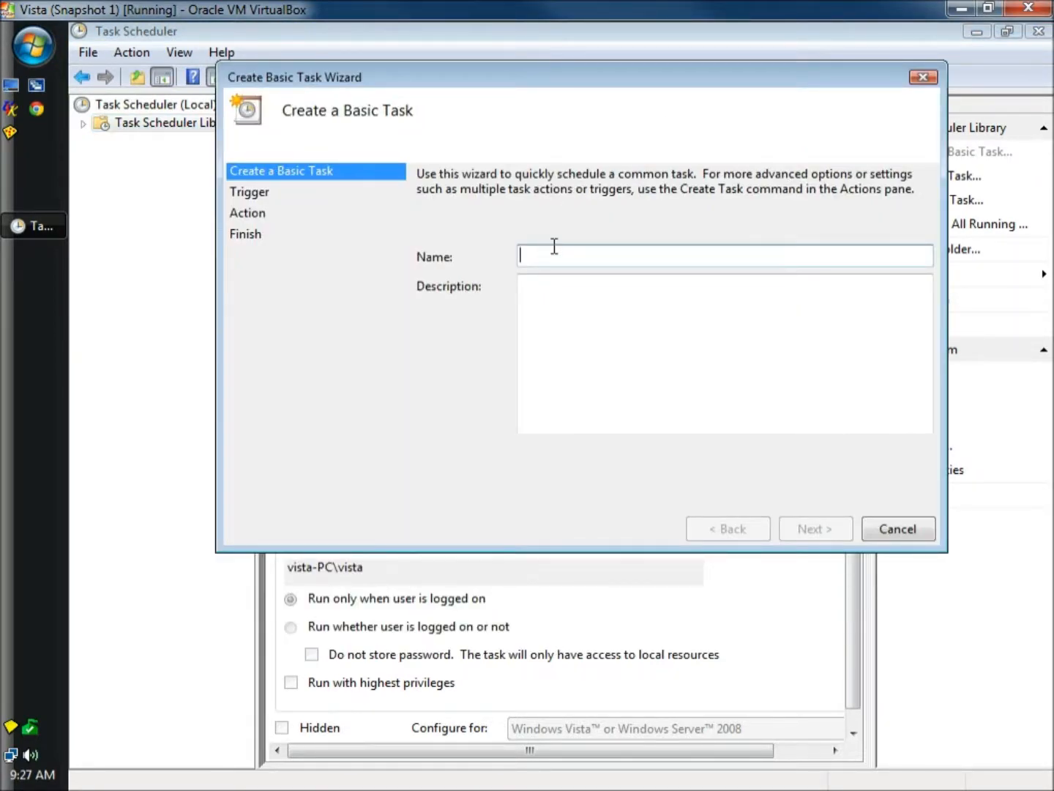
text(Dr.)
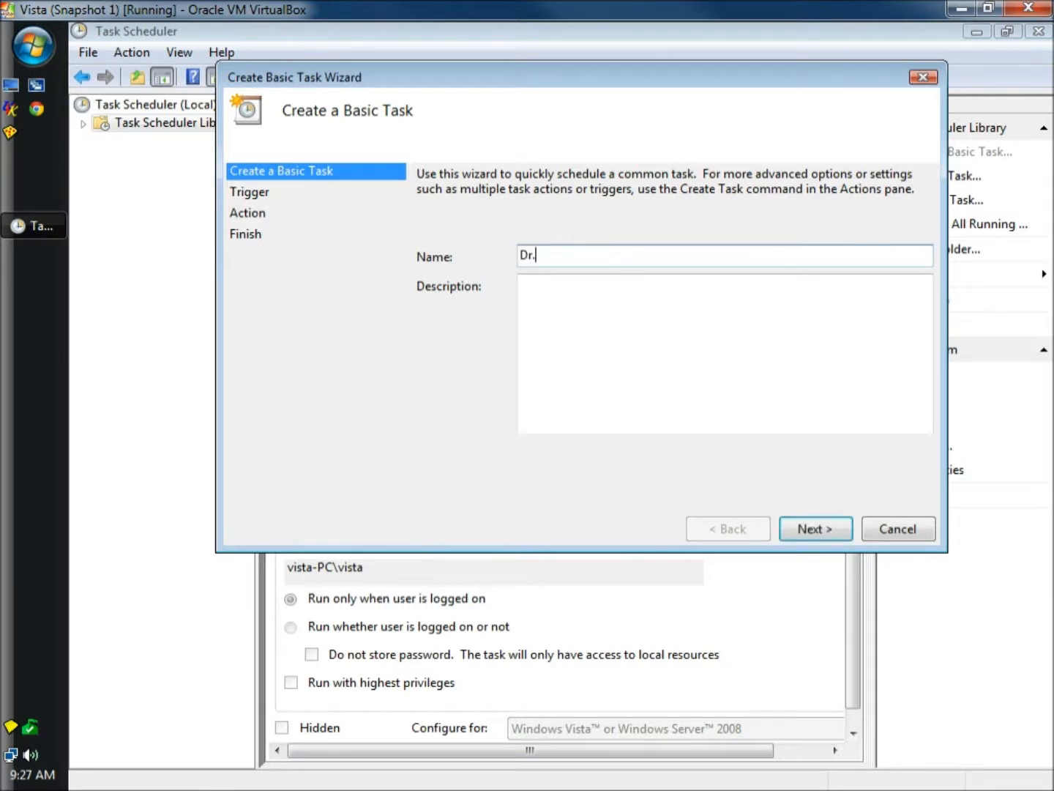
text(Appo)
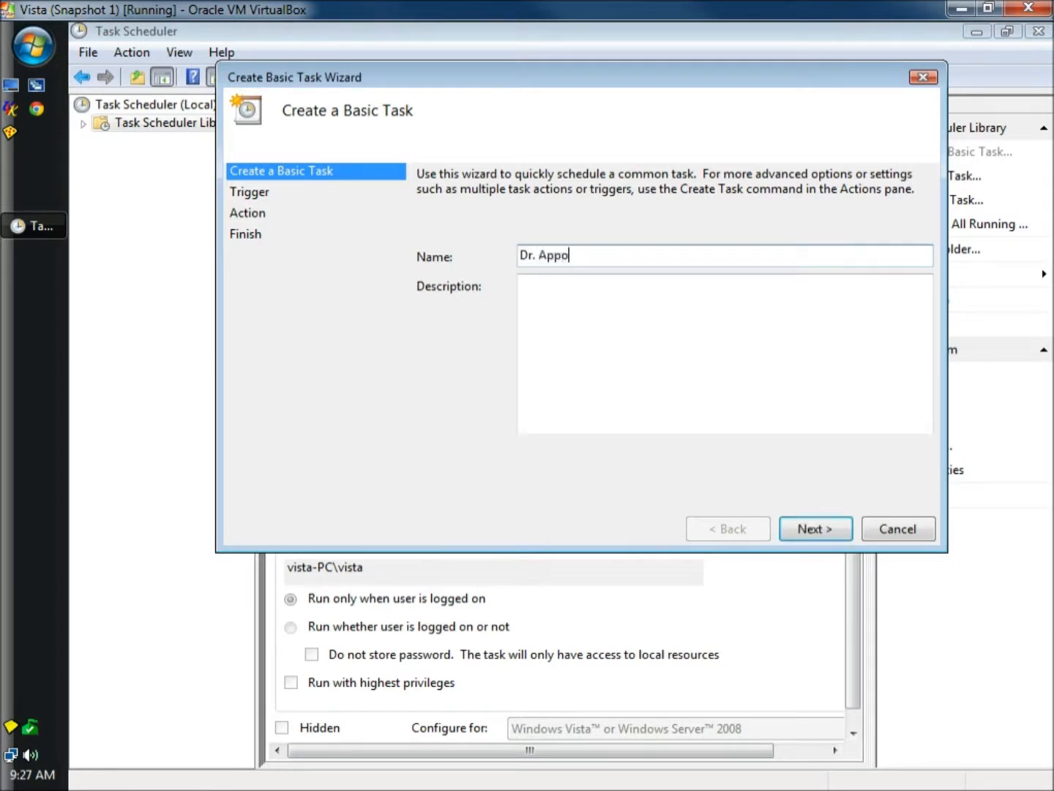
text(intment)
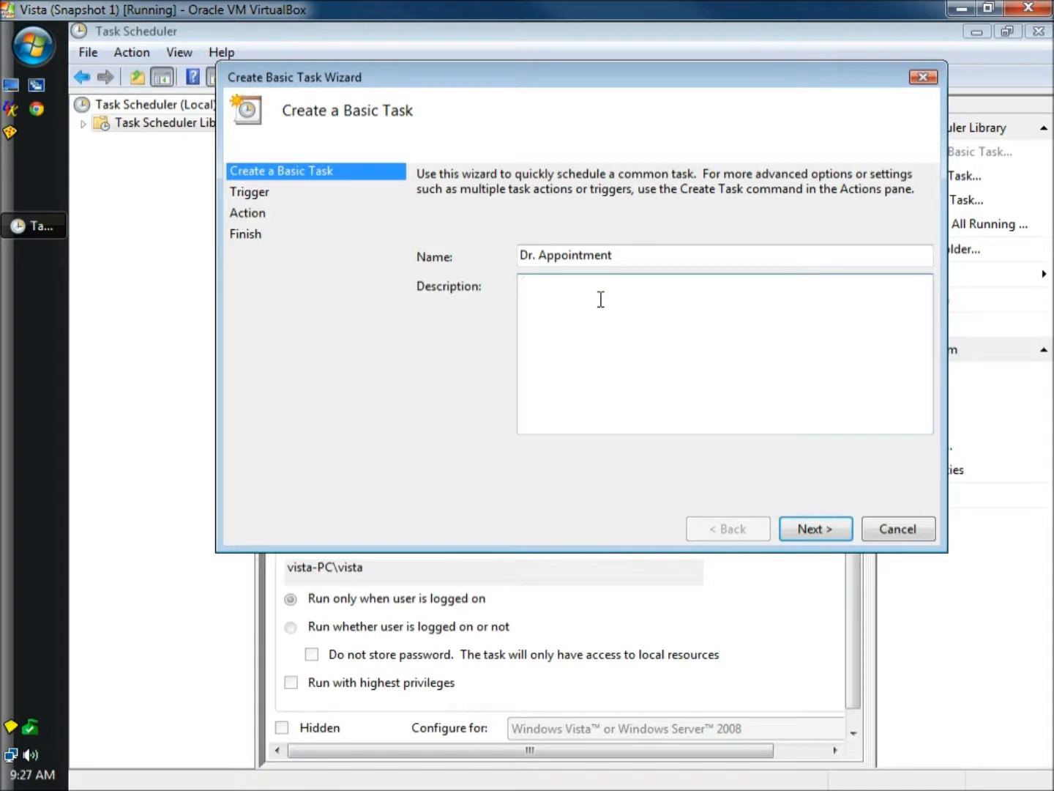
click(523, 285)
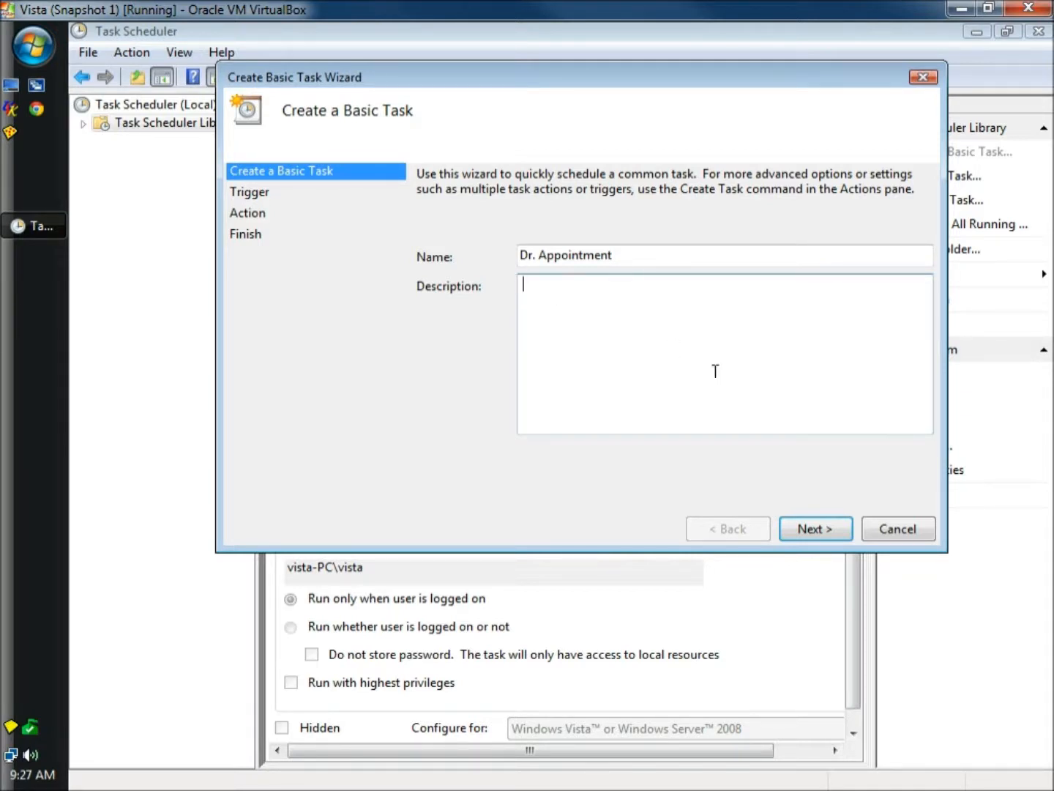
Step: Choose a One Time trigger starting 1/30/2012, adjusting the start time minutes
click(815, 528)
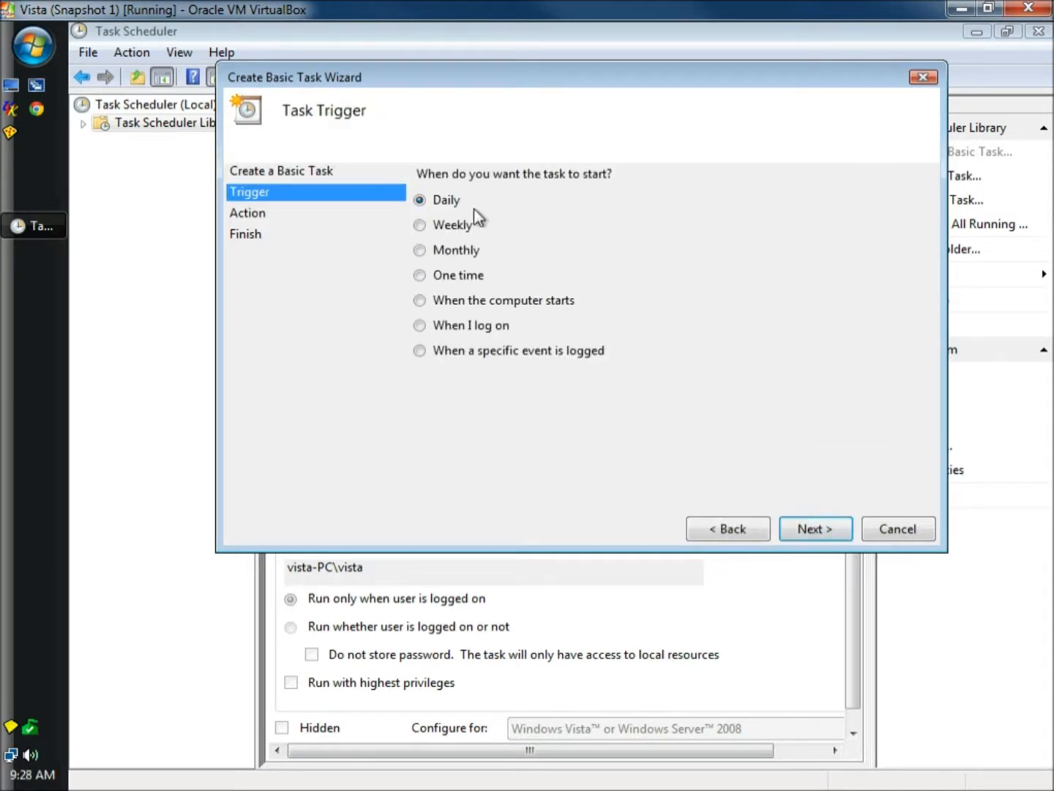
mouse_move(420, 240)
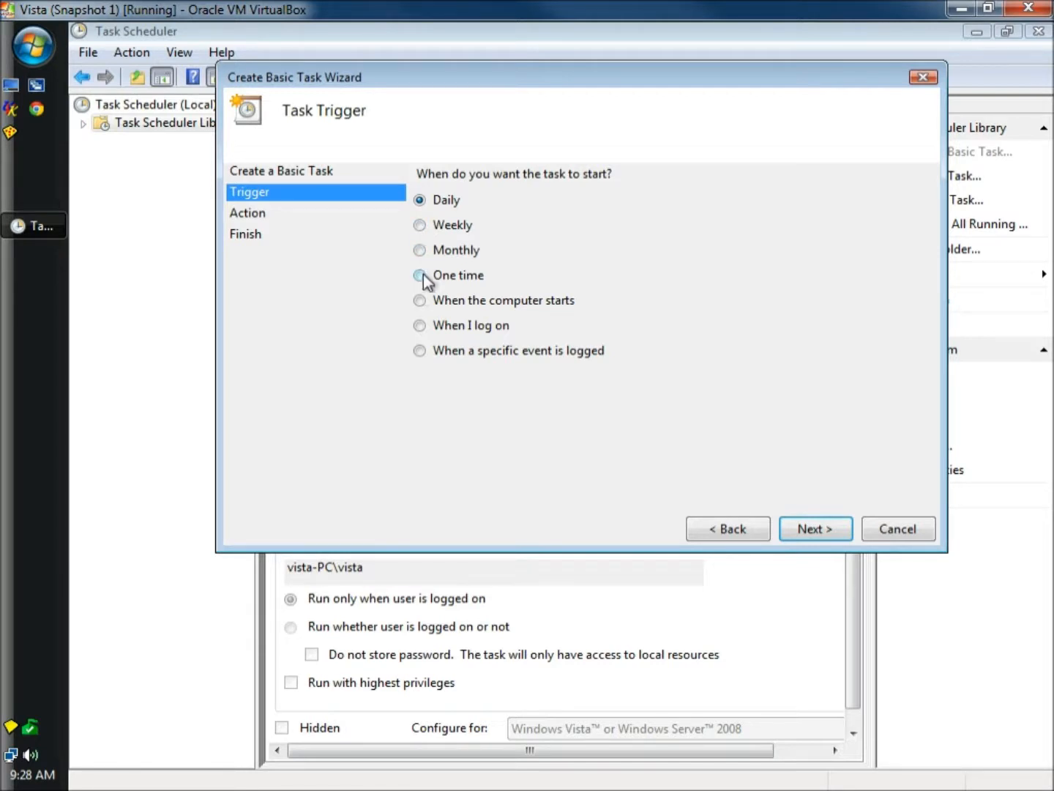
click(420, 274)
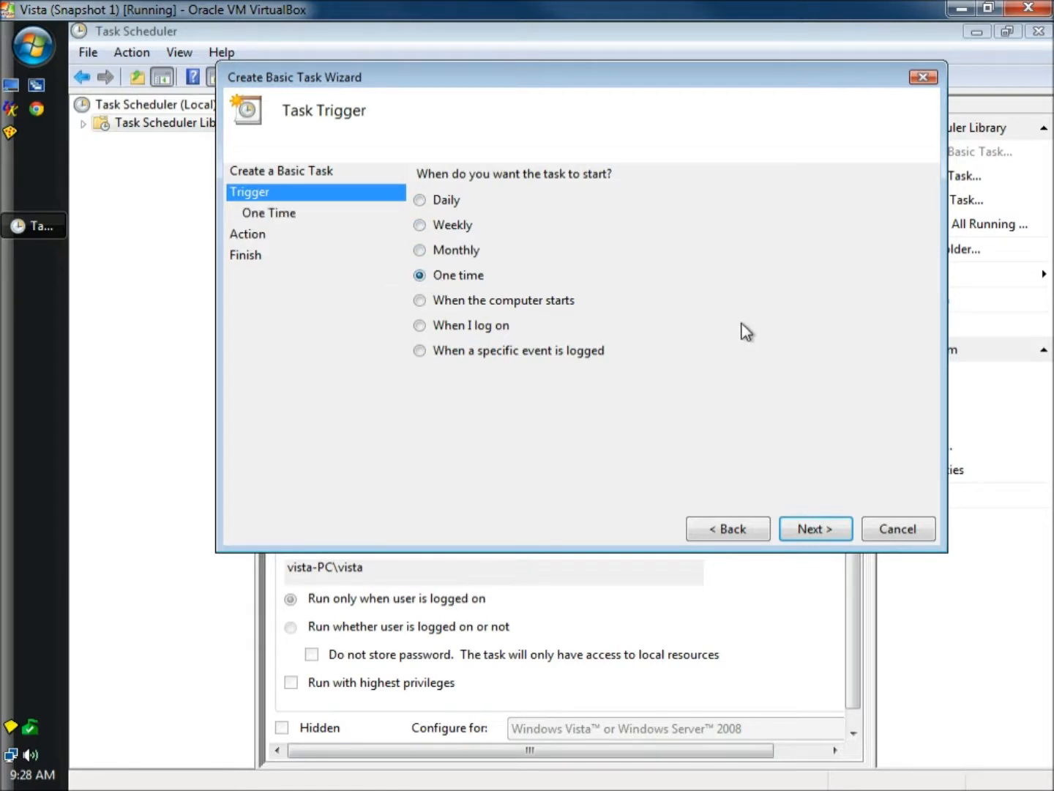
click(815, 529)
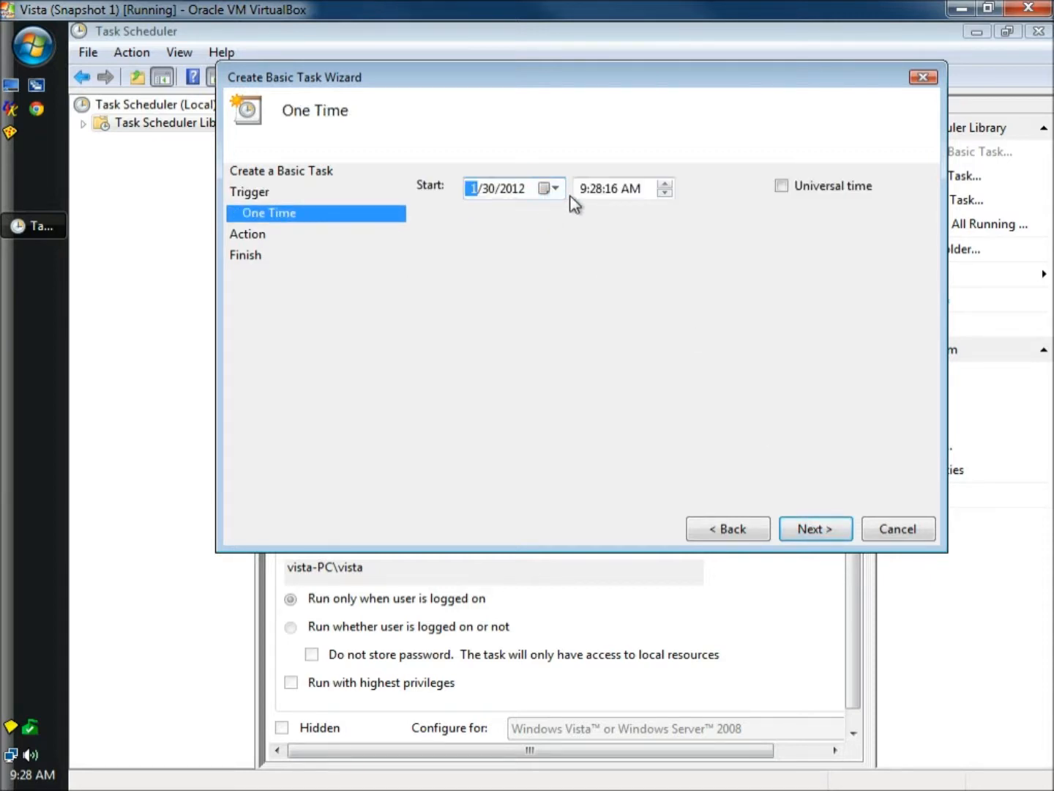
click(597, 188)
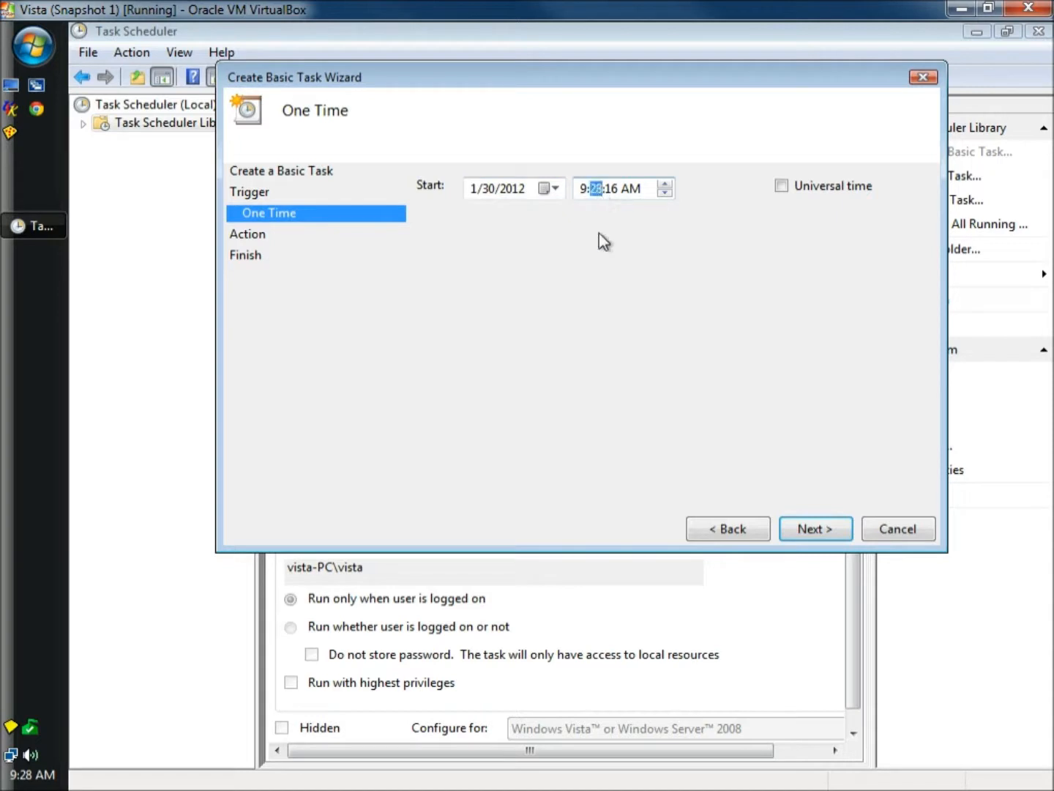
mouse_move(611, 286)
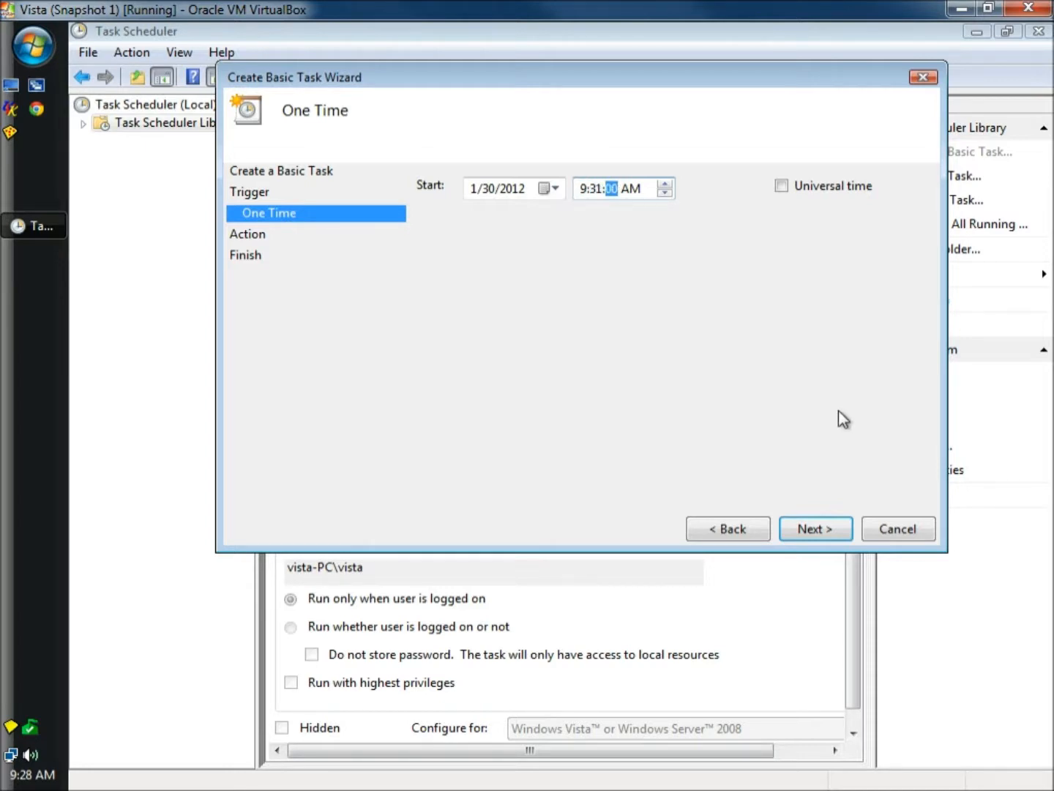
Step: Choose 'Display a message' as the task's action
click(815, 529)
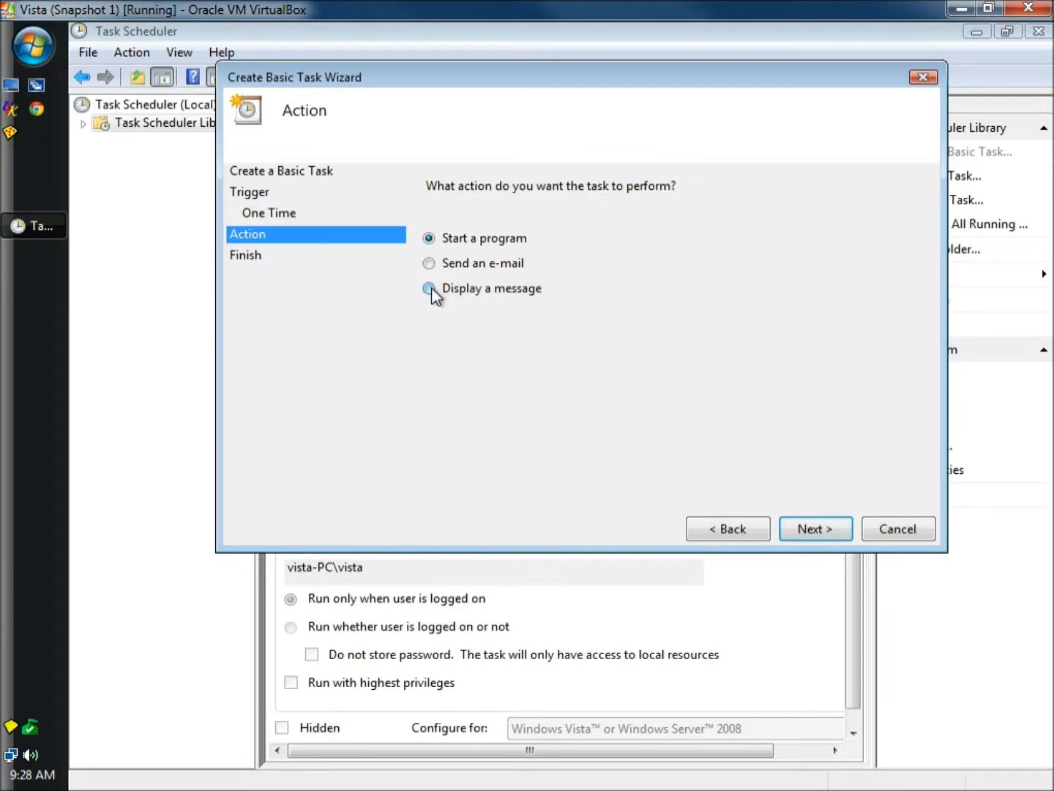
click(429, 287)
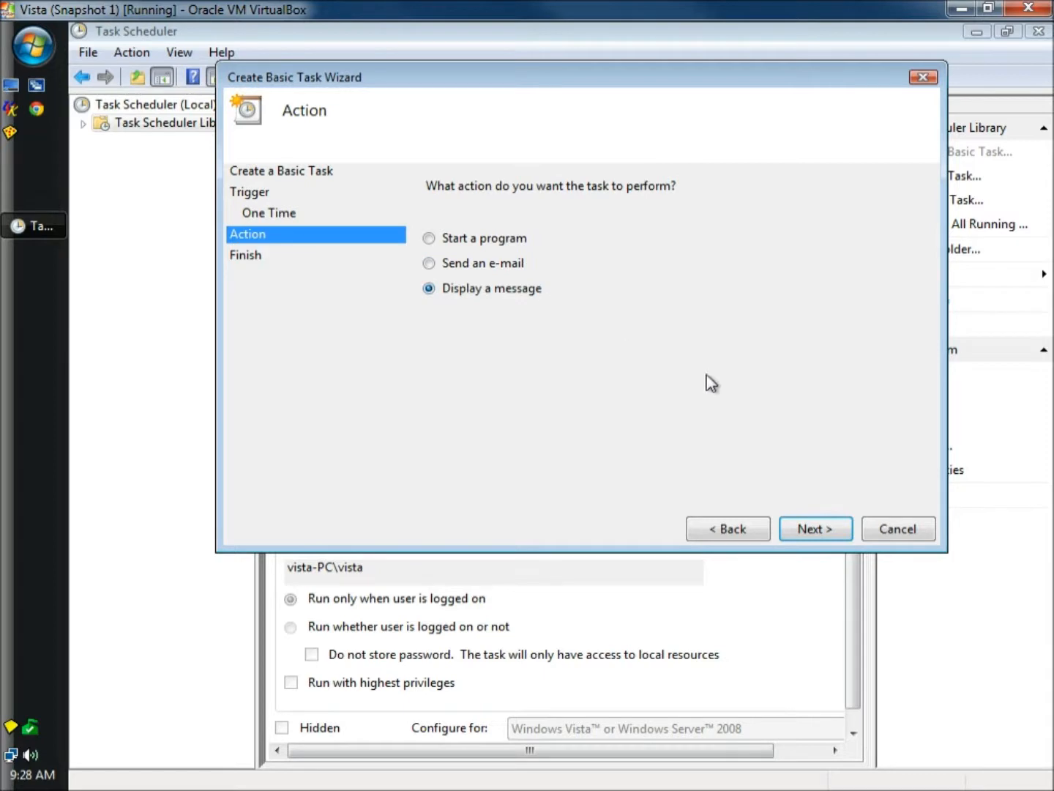
click(814, 529)
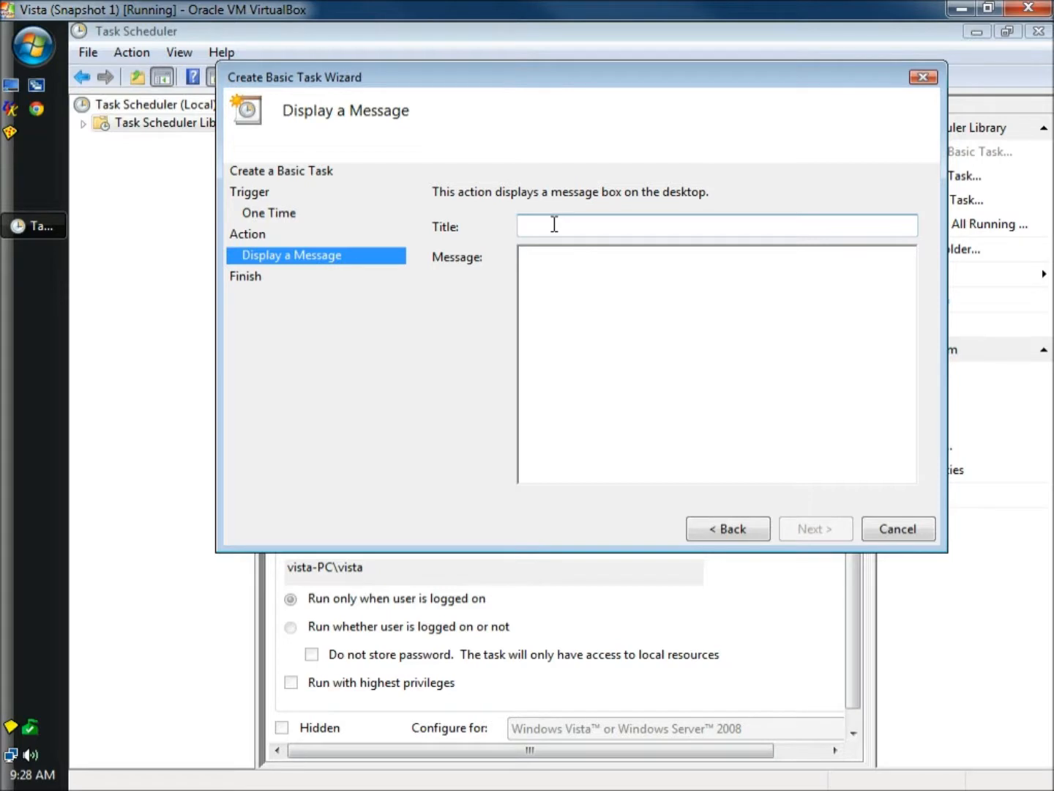
Step: Enter 'Dr. Appointment' as the message title and '12/3/12' as the message
text(Dr.)
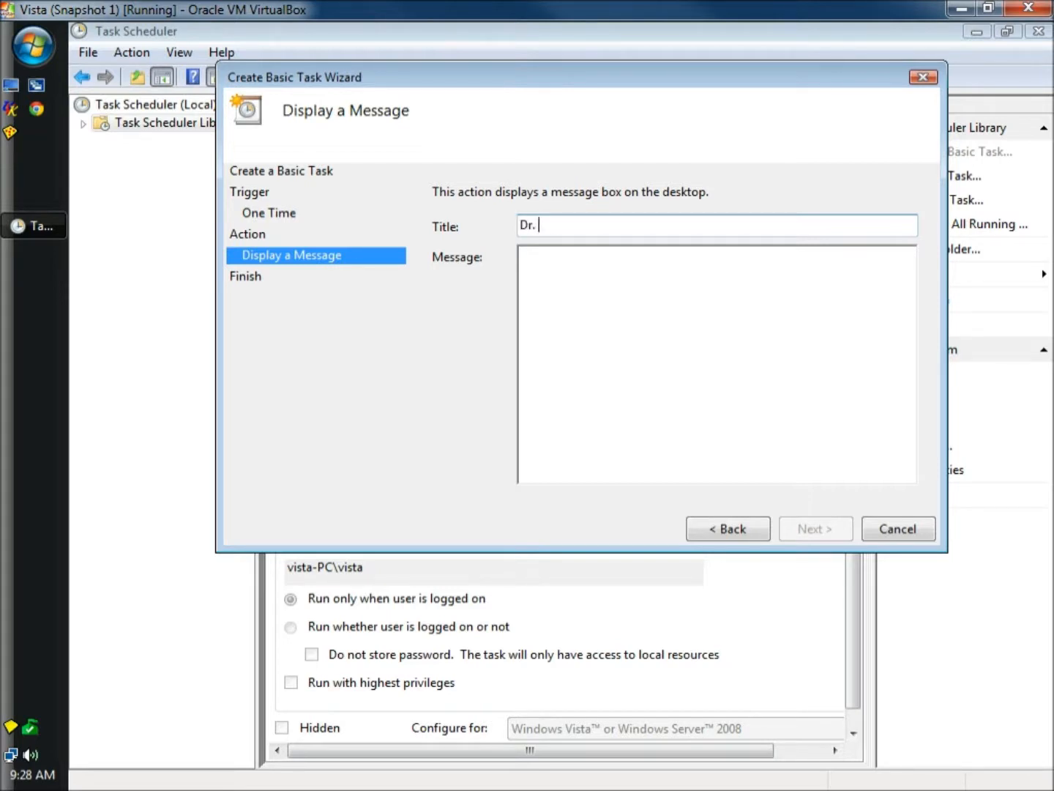
text(Appoi)
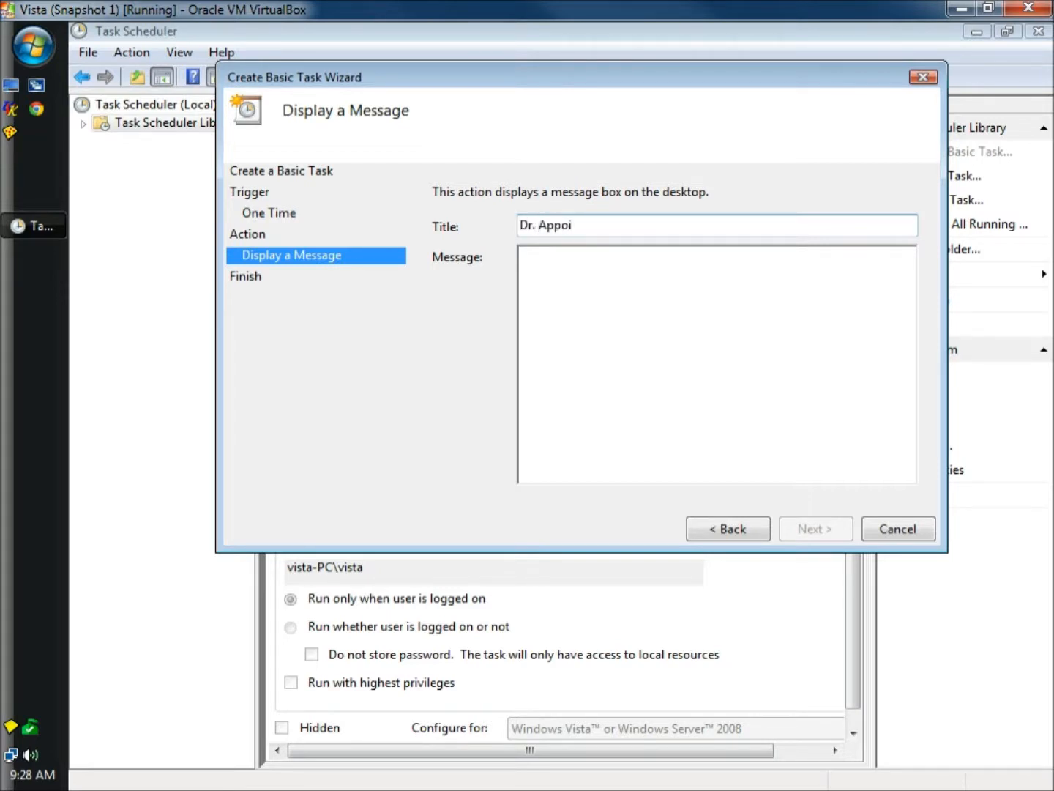
text(nt)
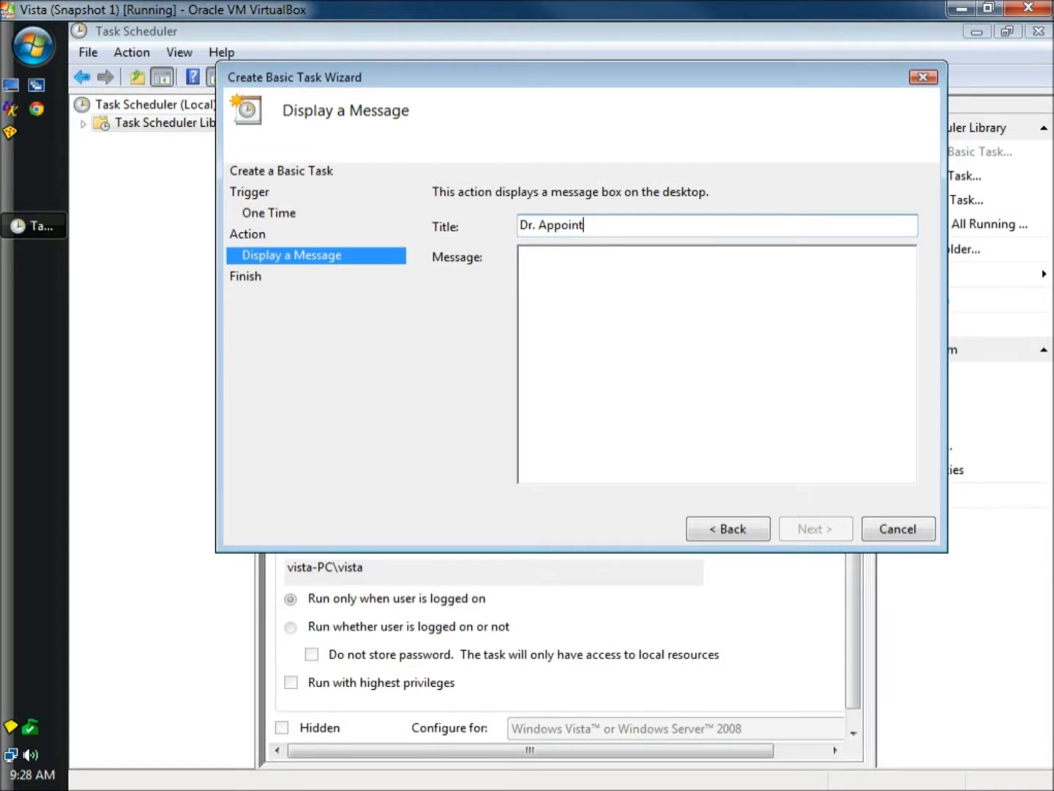
text(ment)
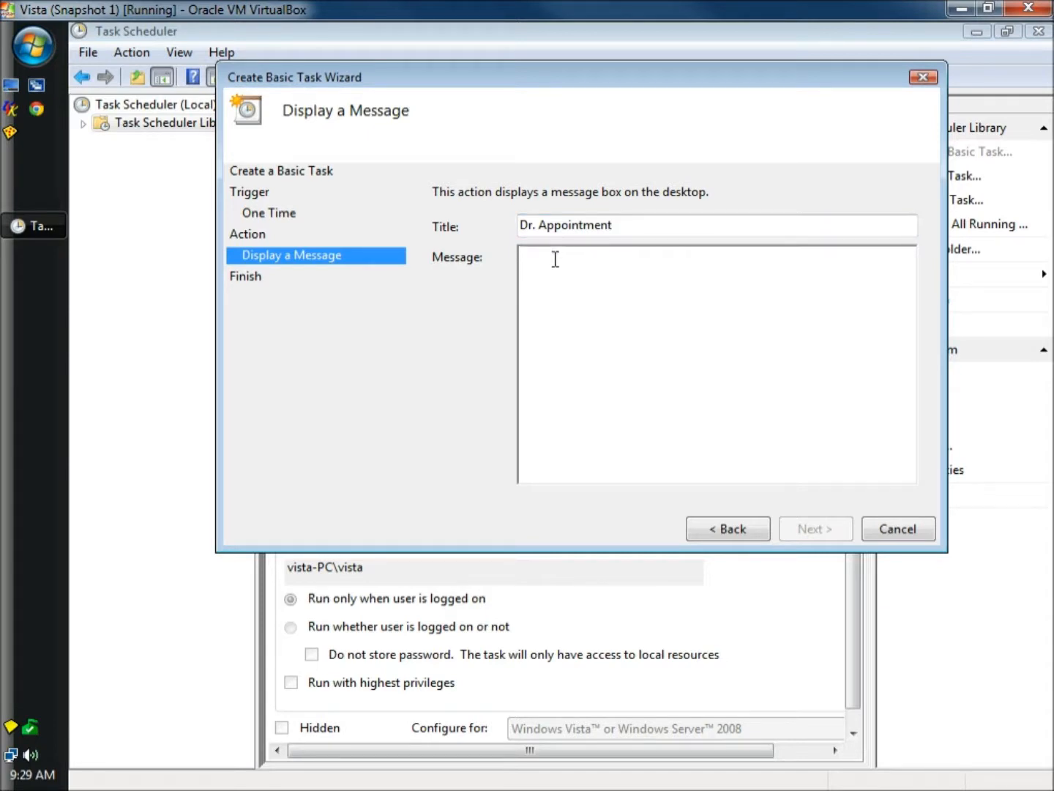
text(12/3/12)
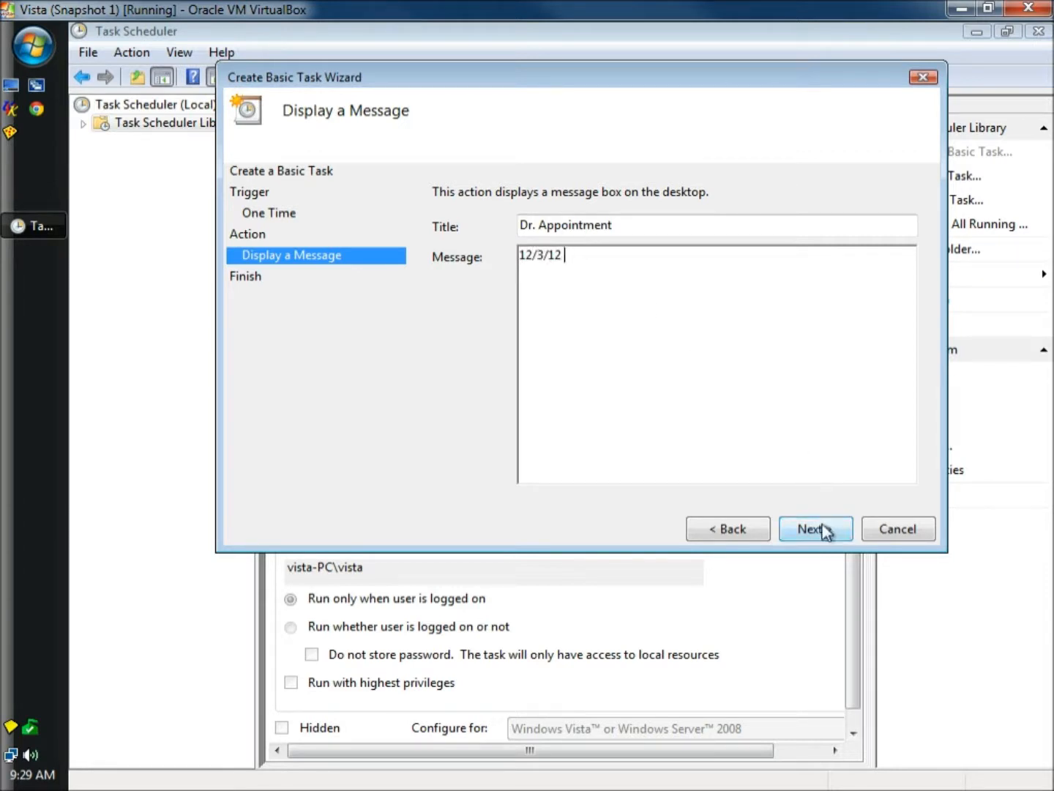
Step: Reach the Summary page and tick 'Open the Properties dialog' on Finish
click(815, 528)
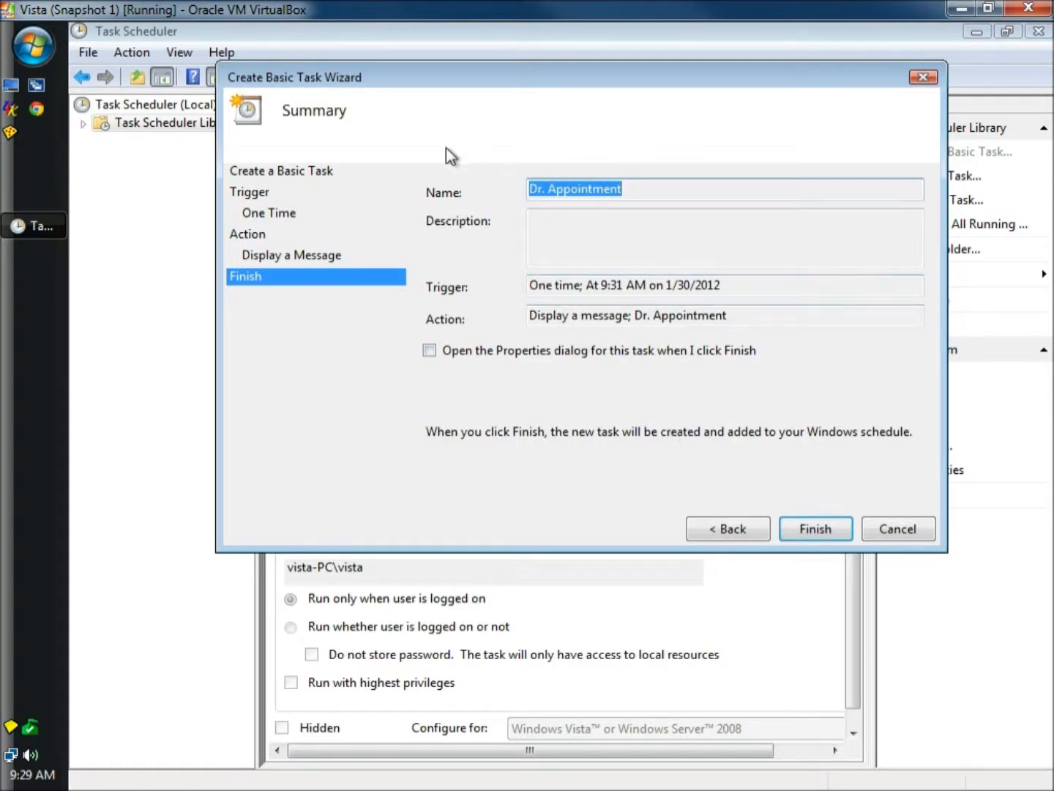
mouse_move(582, 214)
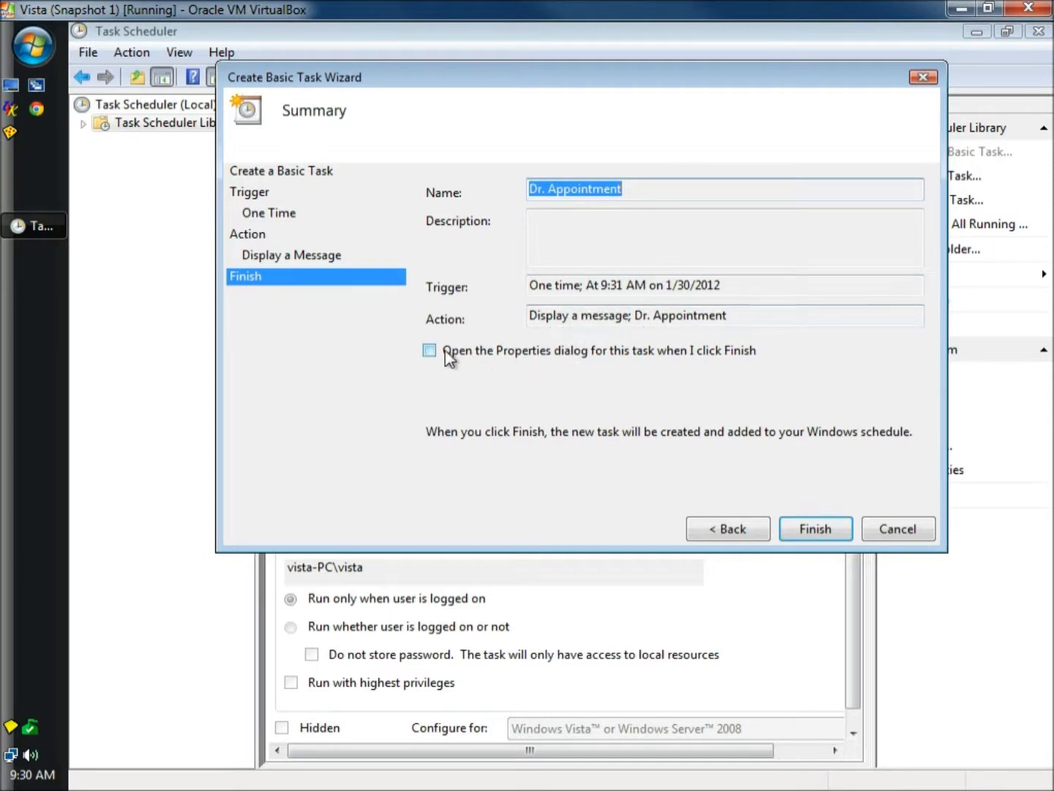
click(429, 350)
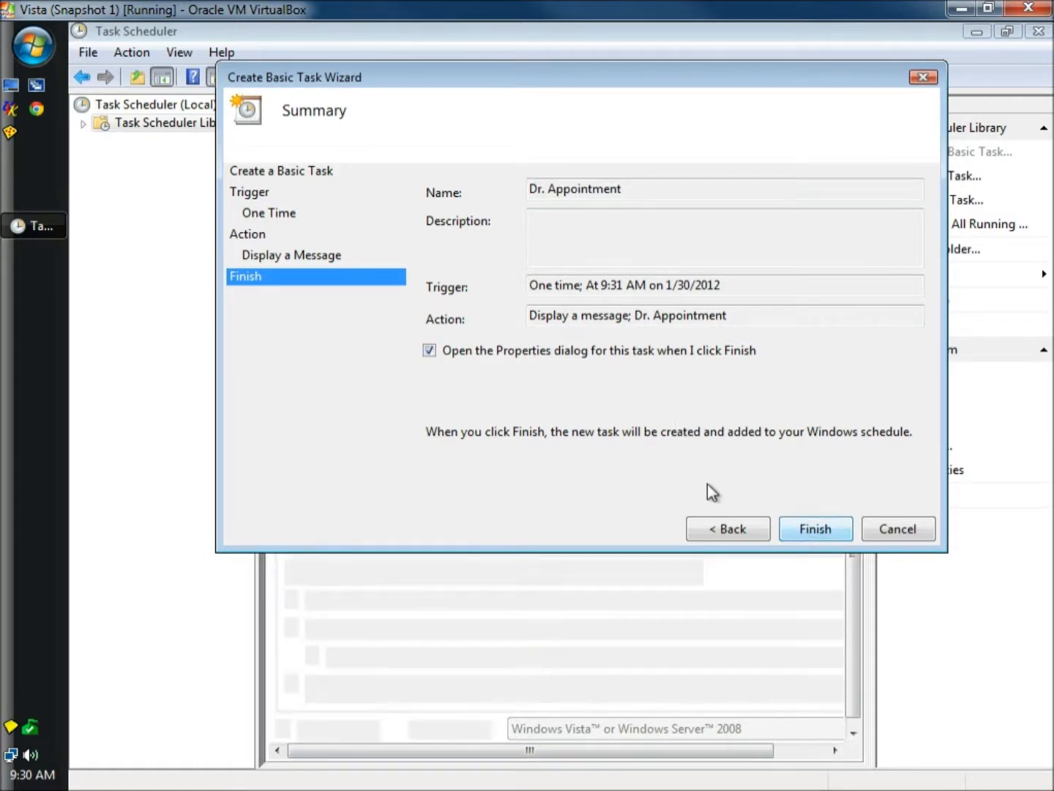
Step: Finish the wizard and set the task to run with highest privileges
click(815, 529)
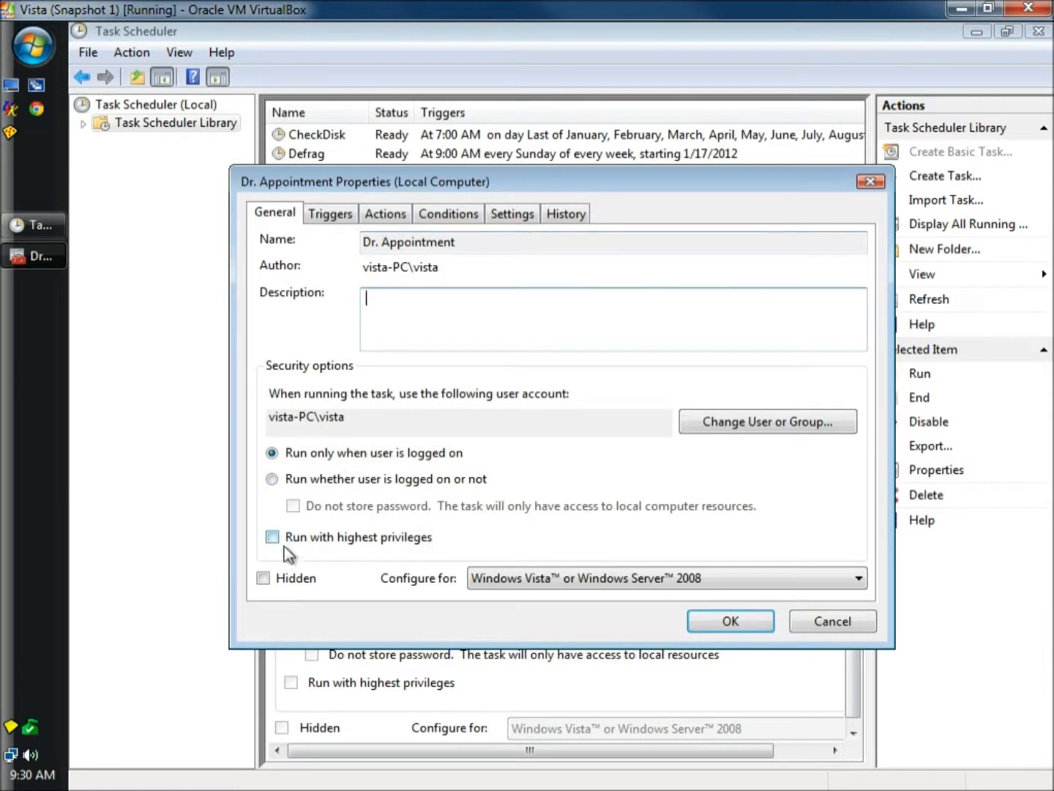
click(271, 537)
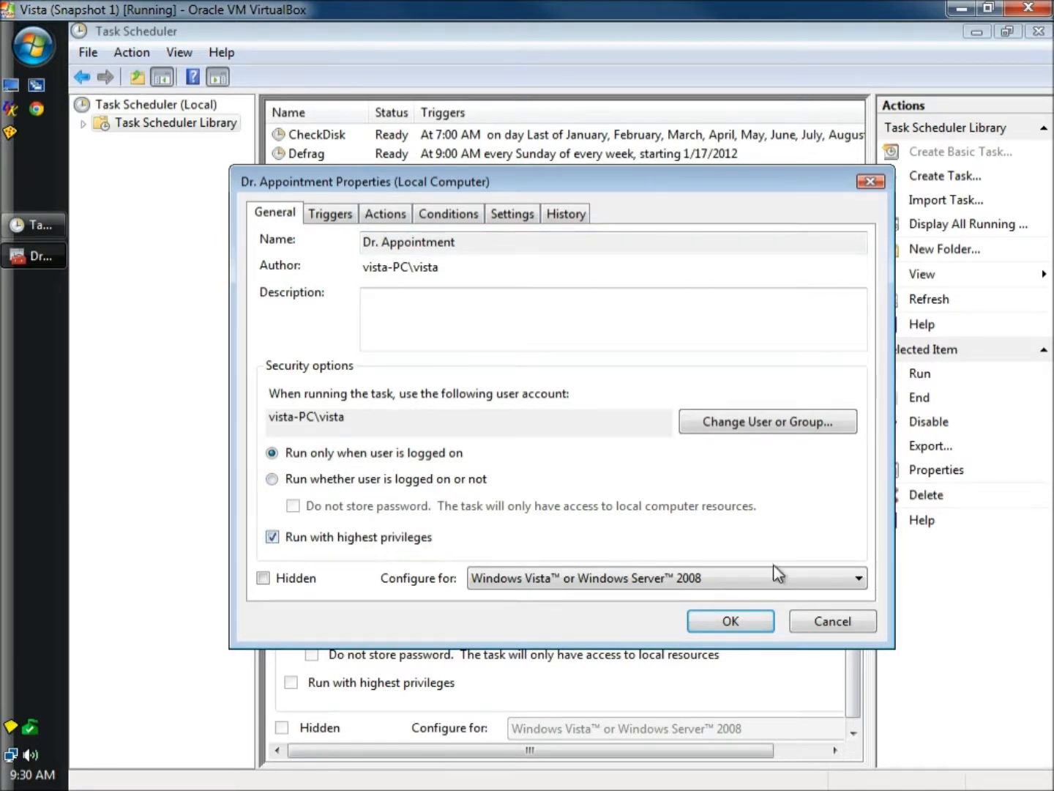
click(730, 620)
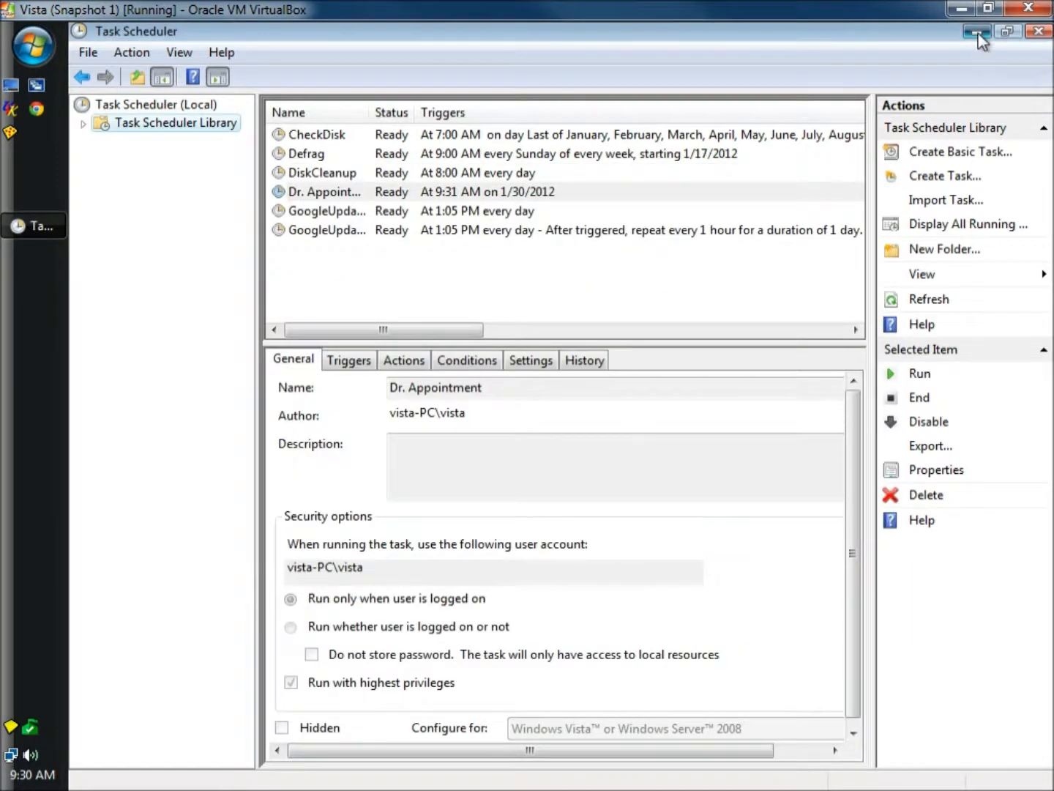
Step: Minimize Task Scheduler and dismiss the '12/3/12' Dr. Appointment message box
click(977, 31)
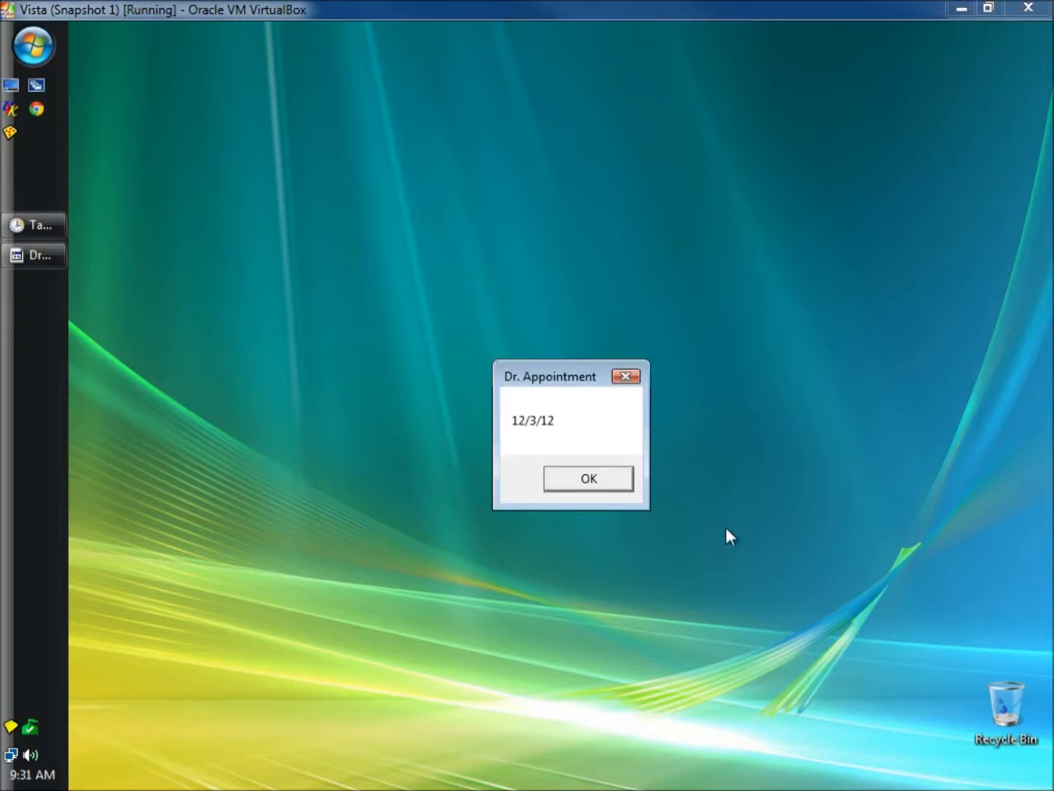
mouse_move(479, 327)
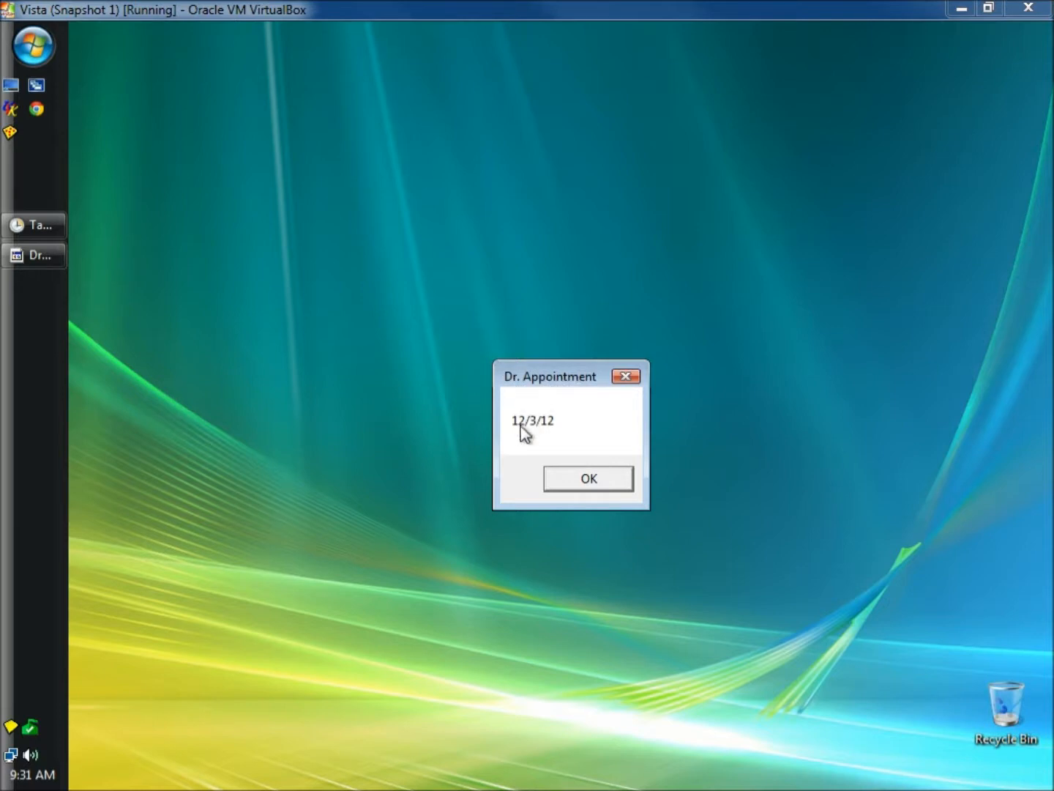
mouse_move(549, 432)
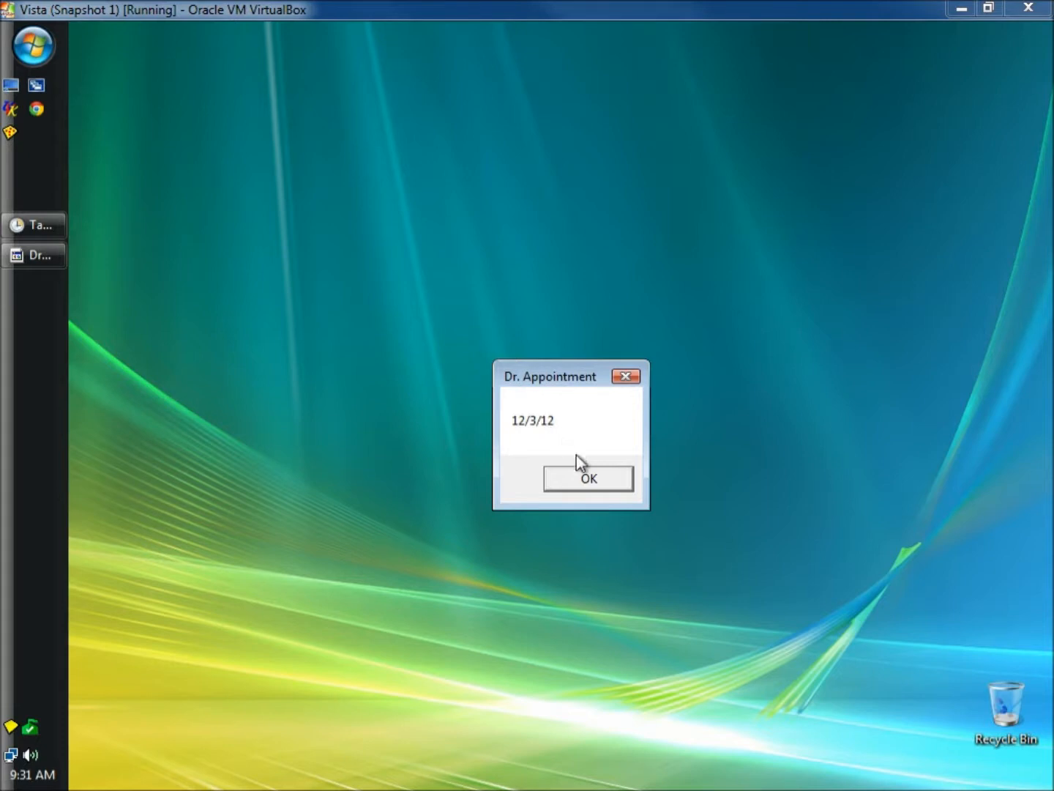
click(587, 478)
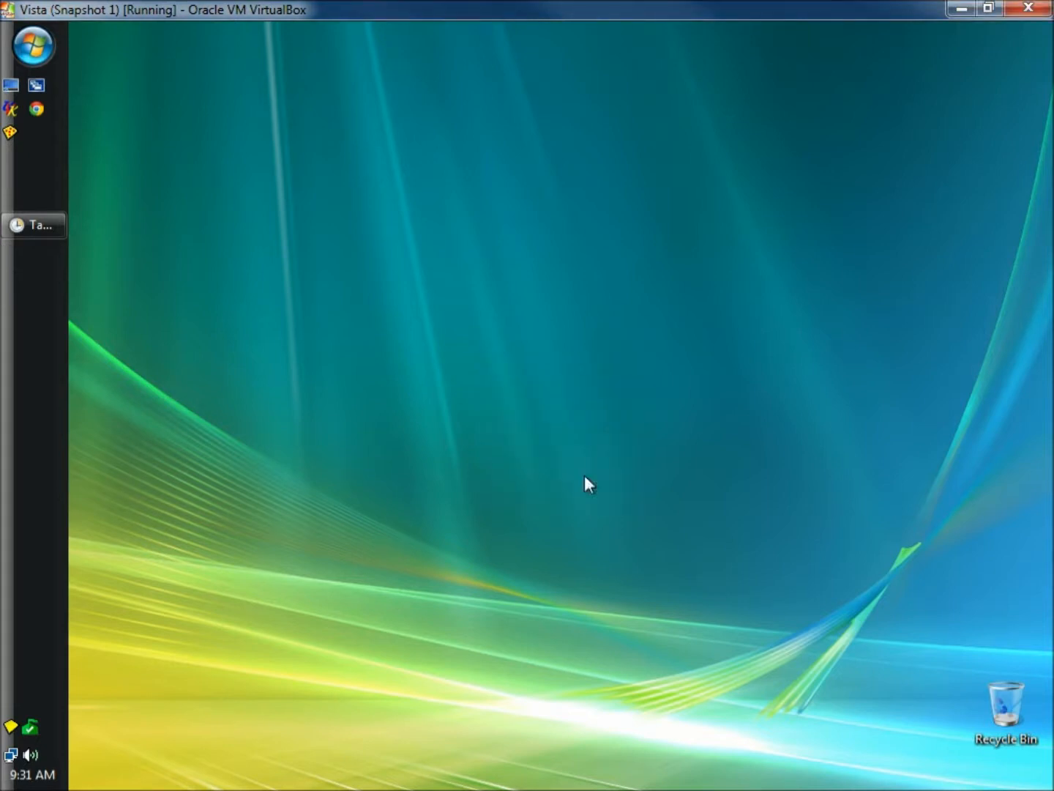